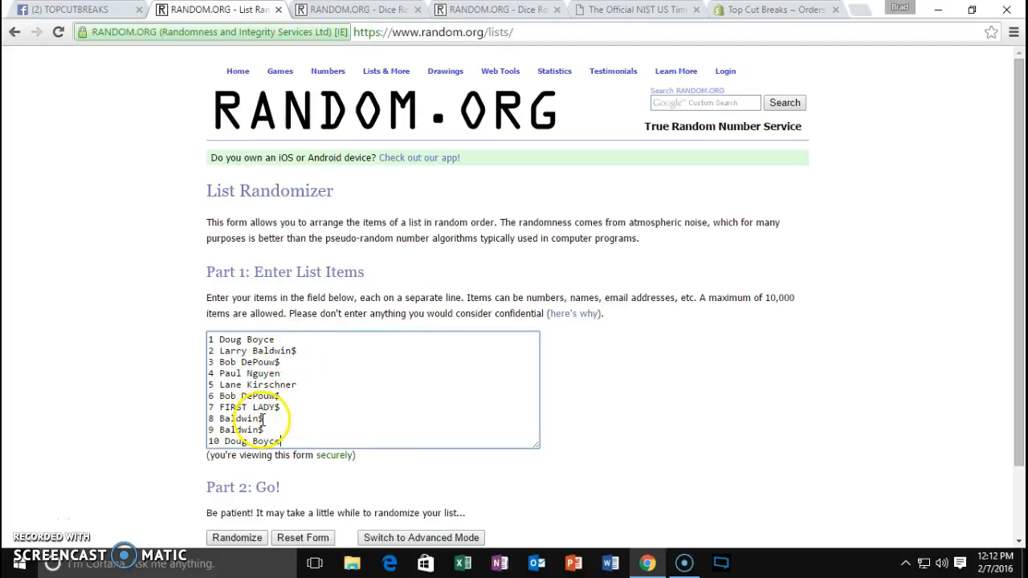
Step: Roll the two dice again in the Dice Roller, then return to the List Randomizer
click(358, 9)
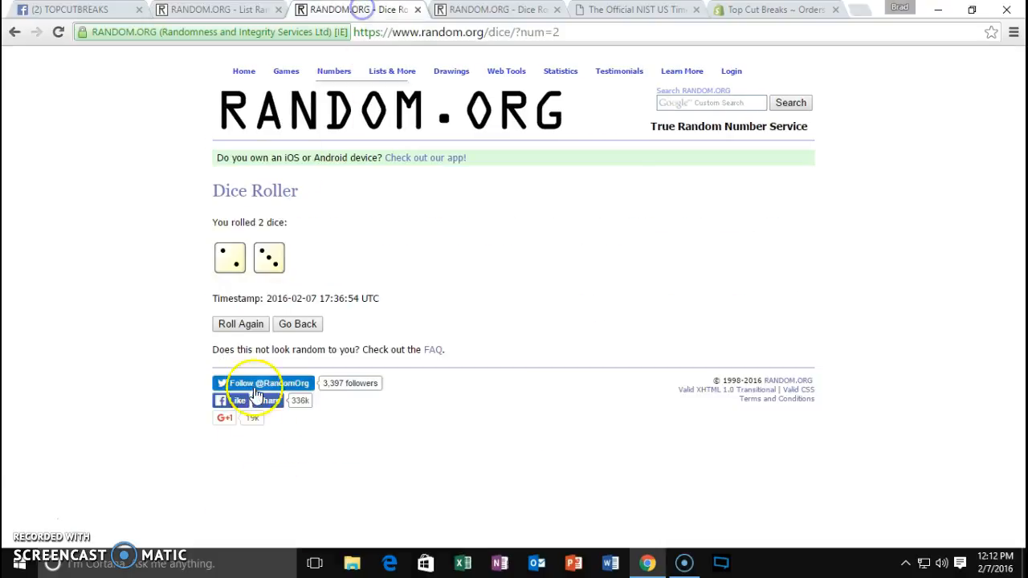
click(241, 323)
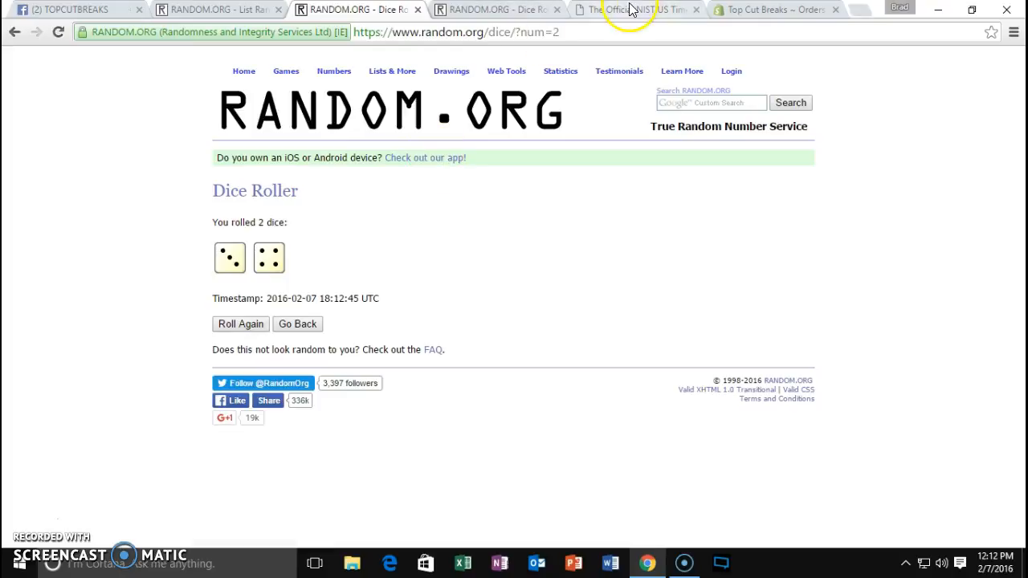
click(216, 9)
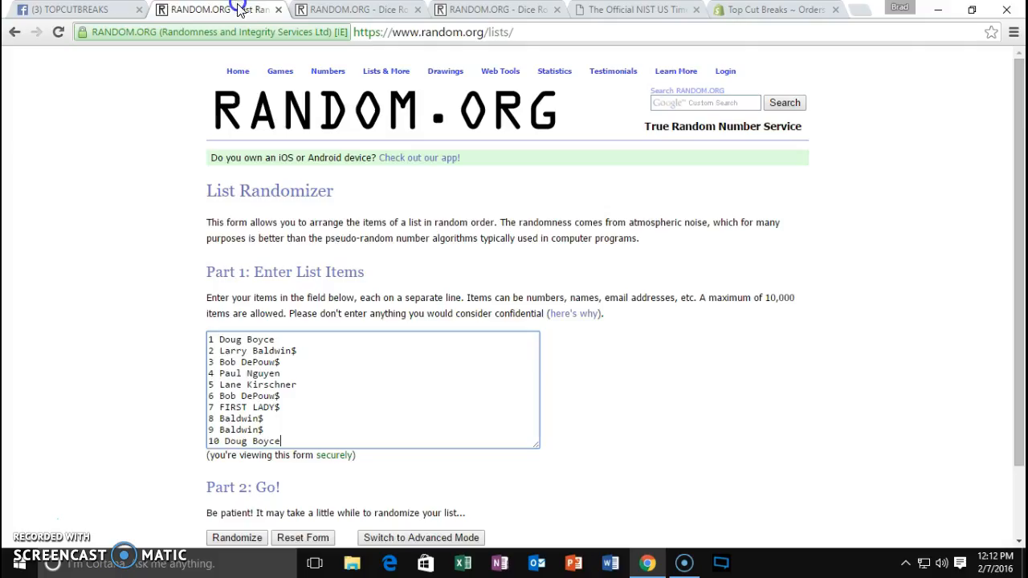
Step: Randomize the ten-name participant list repeatedly until it shows six randomizations, then check the NIST US time
click(236, 537)
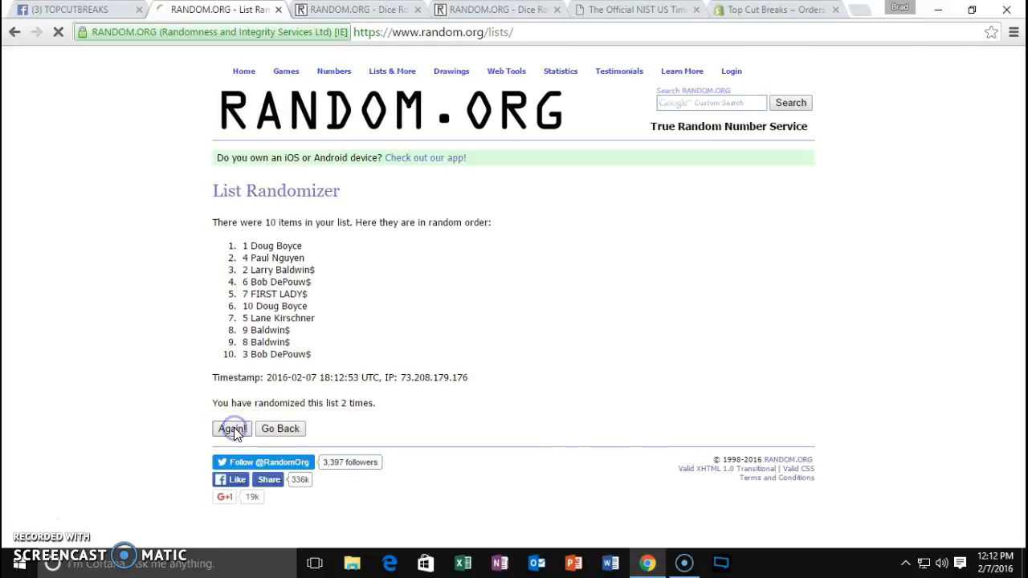
click(232, 428)
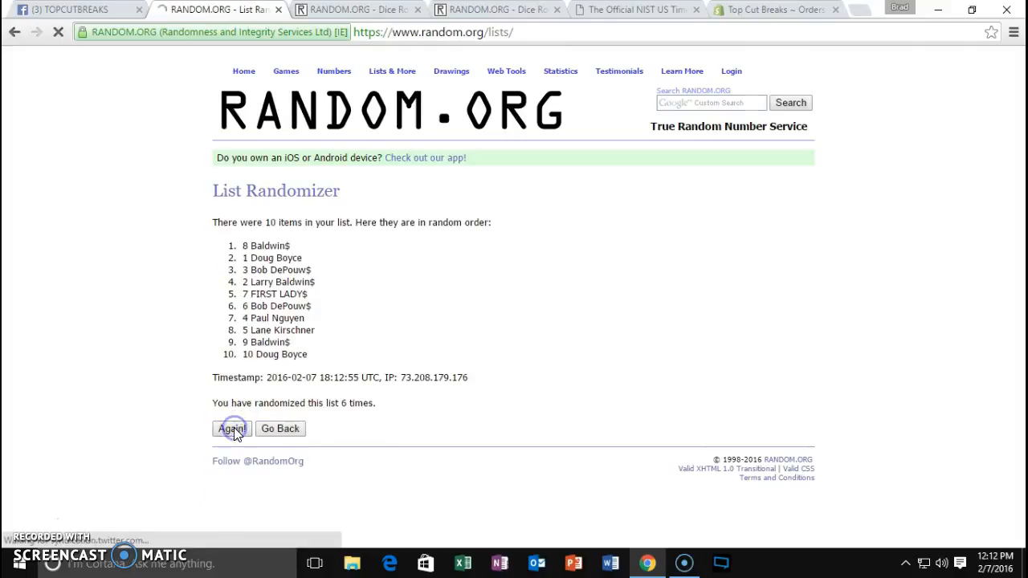
click(231, 428)
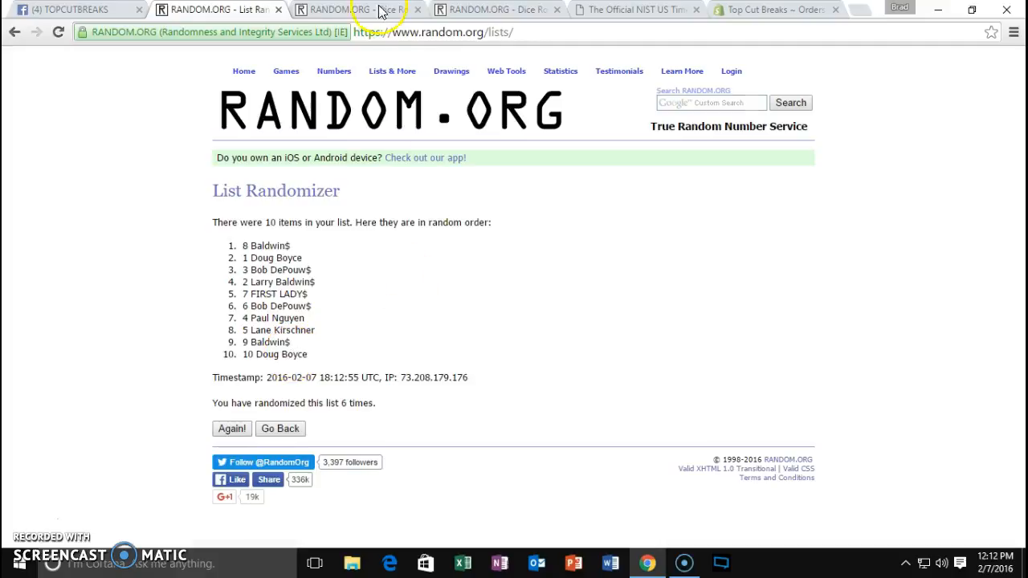
click(358, 9)
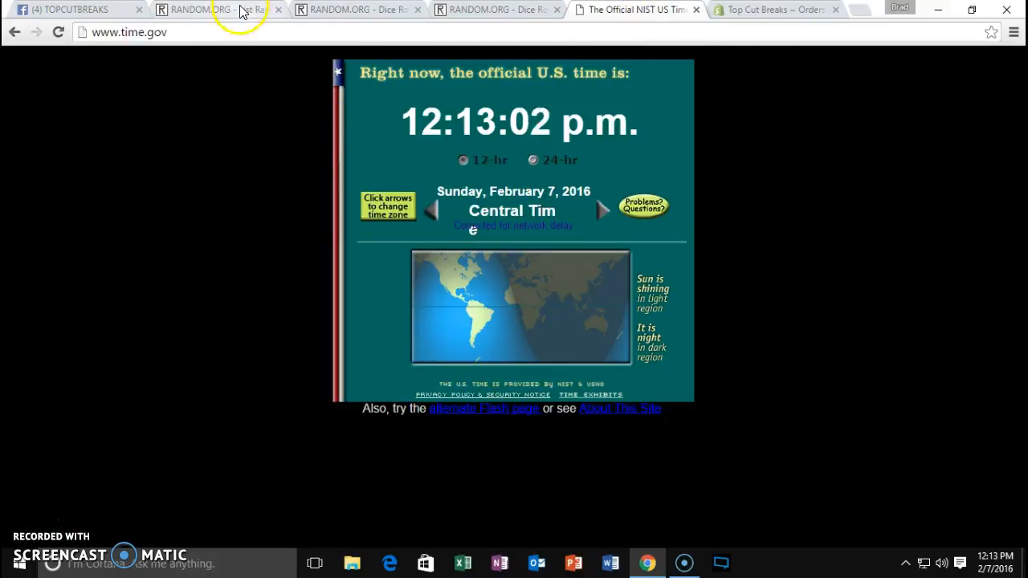
Step: Return from time.gov to the six-times shuffled name list on RANDOM.ORG
click(205, 9)
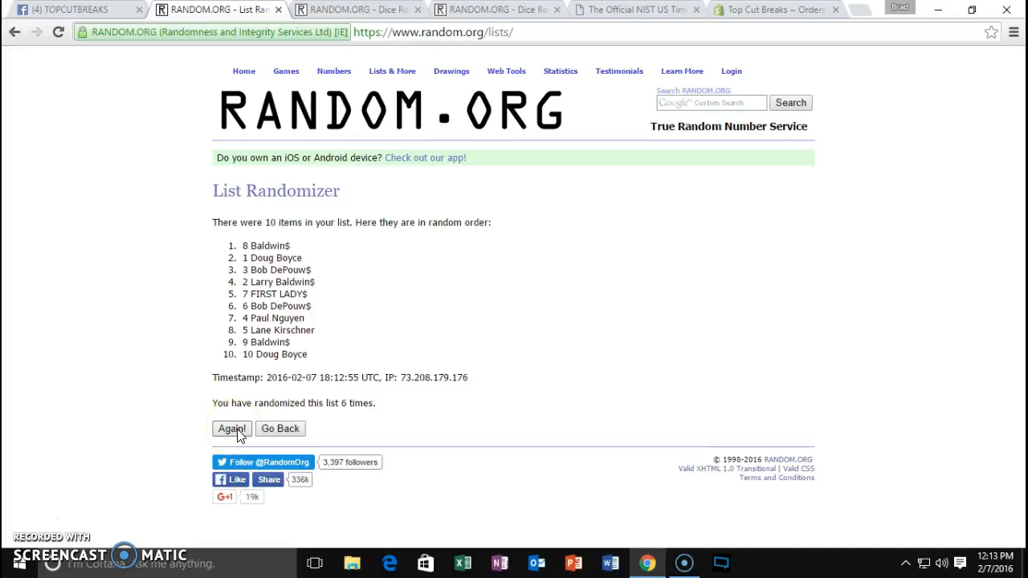
Step: Give the name list its seventh randomization, then comment 'done' in the TOPCUTBREAKS Facebook thread
click(231, 428)
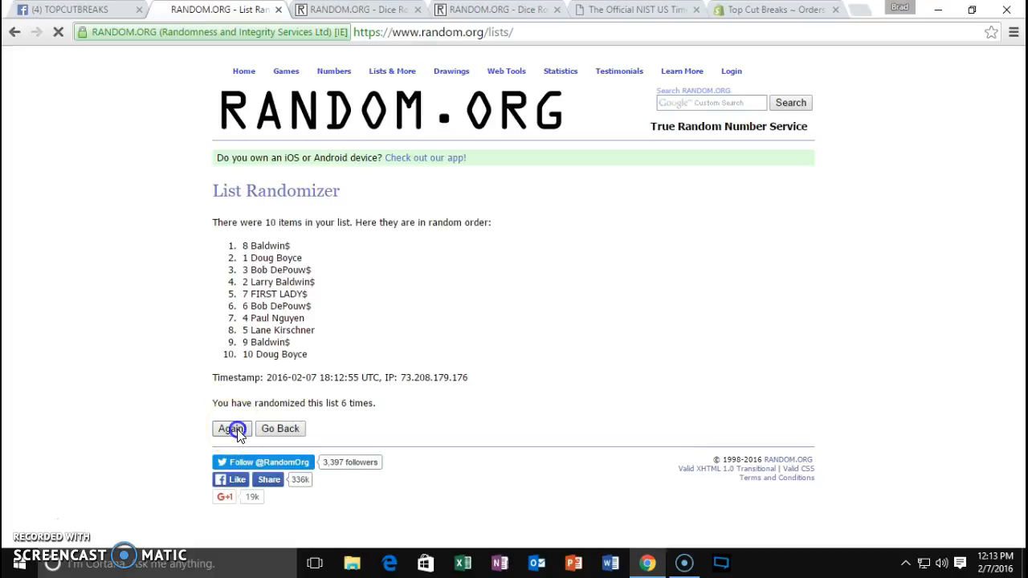
click(231, 428)
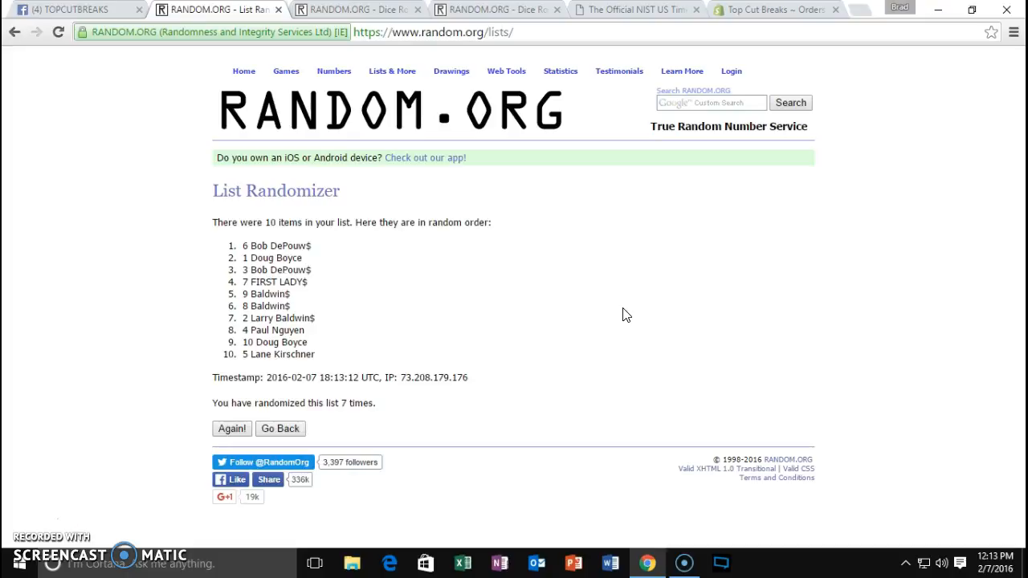
click(72, 9)
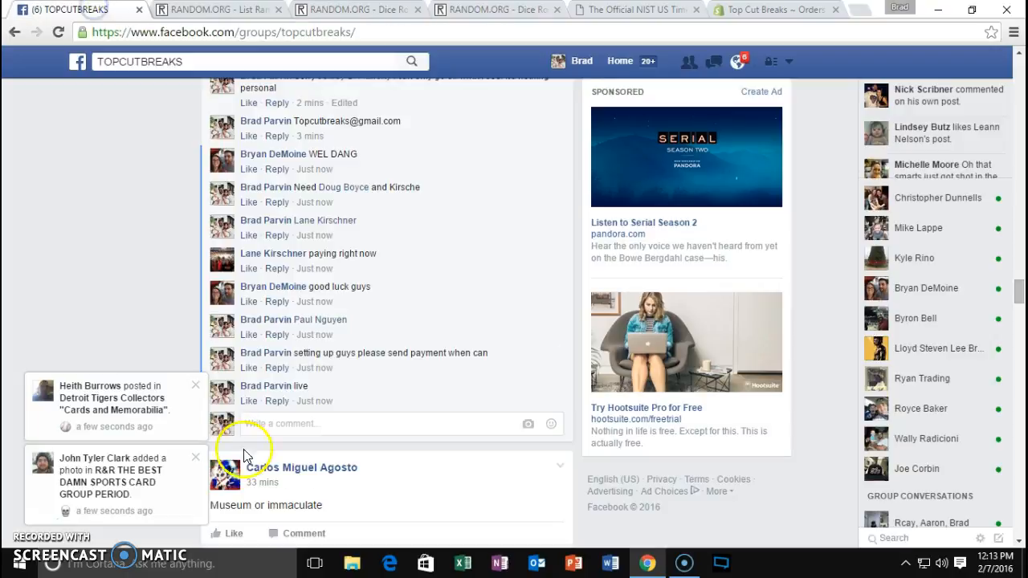
text(do)
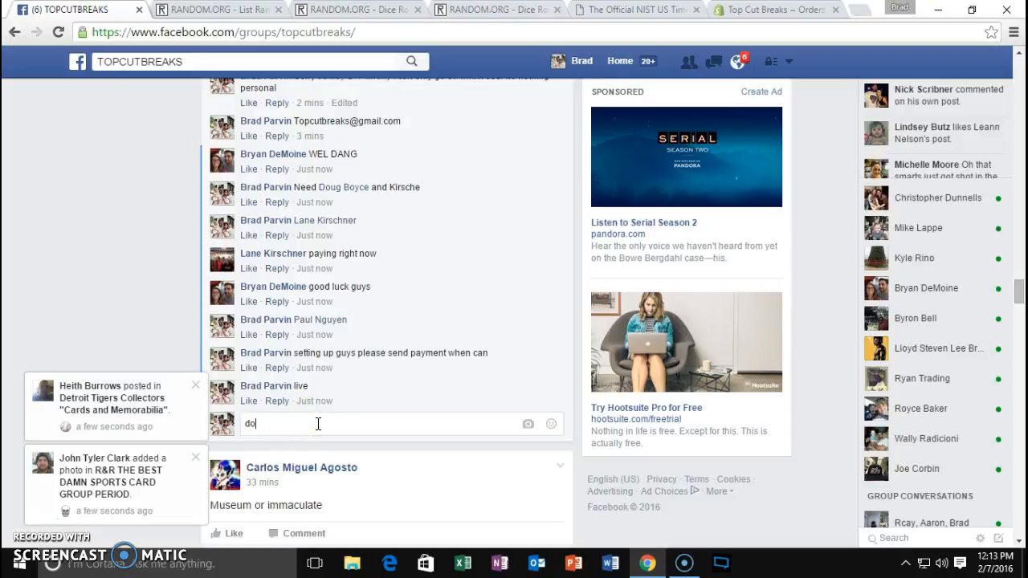
key(Return)
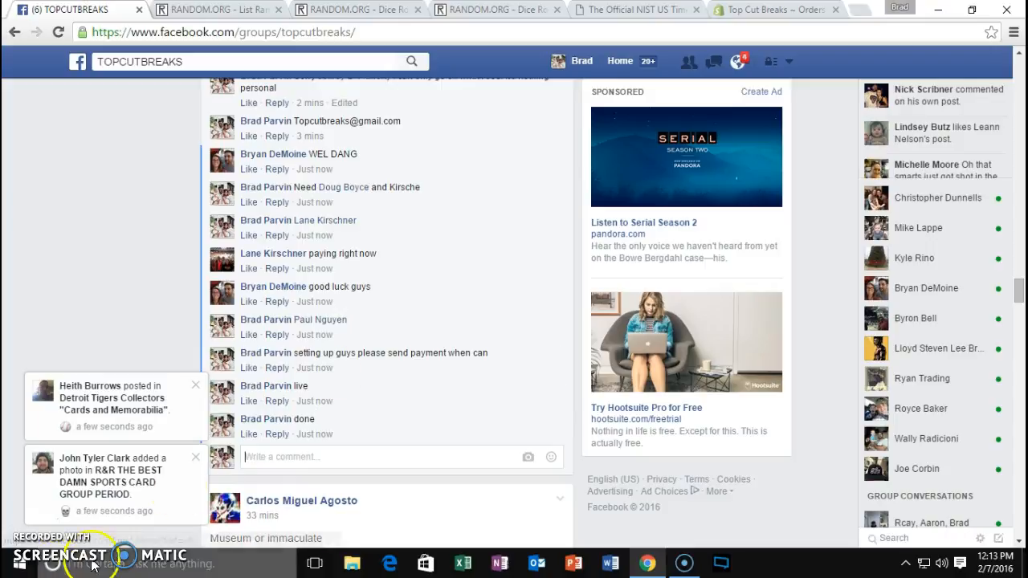